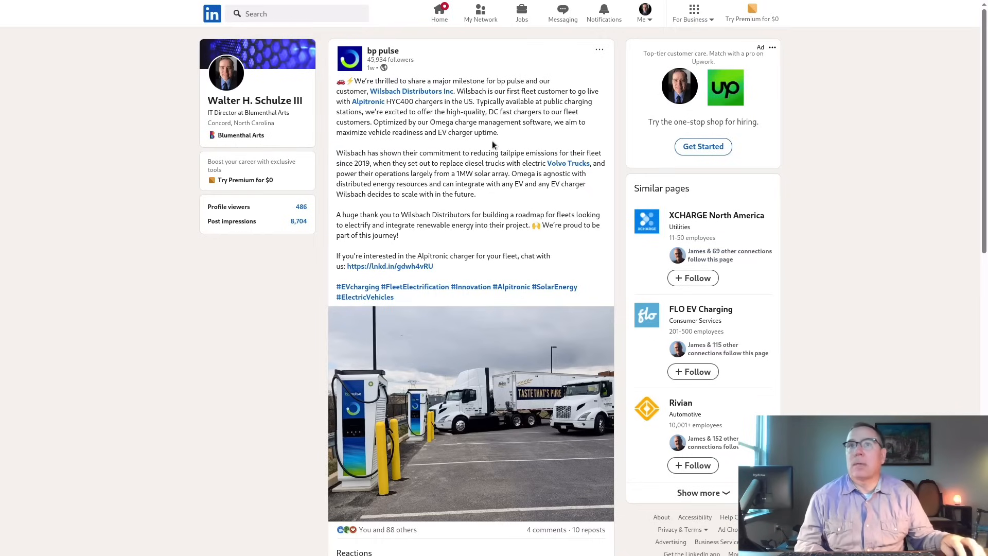
mouse_move(246, 401)
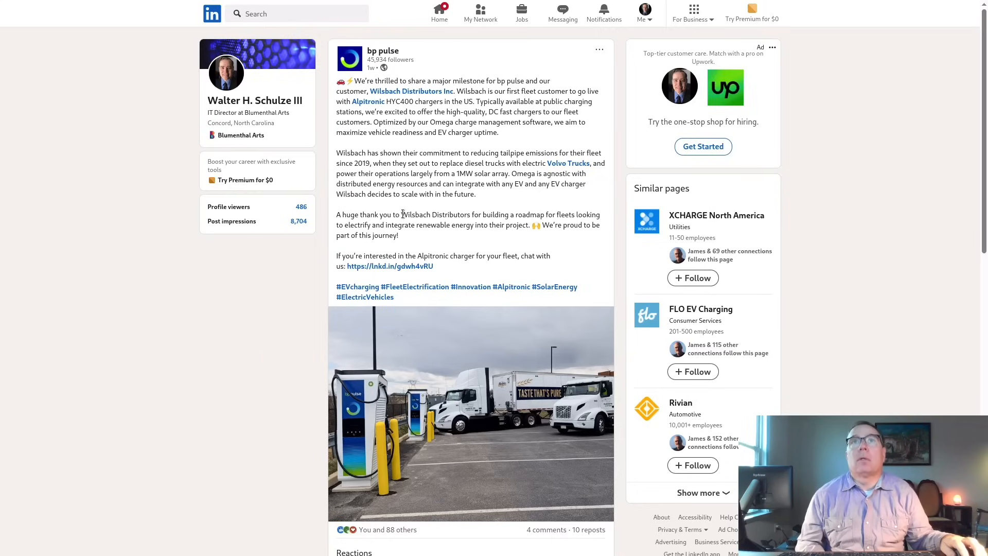
Select the company name 'Wilsbach Distributors' in the bp pulse post text.
double_click(414, 214)
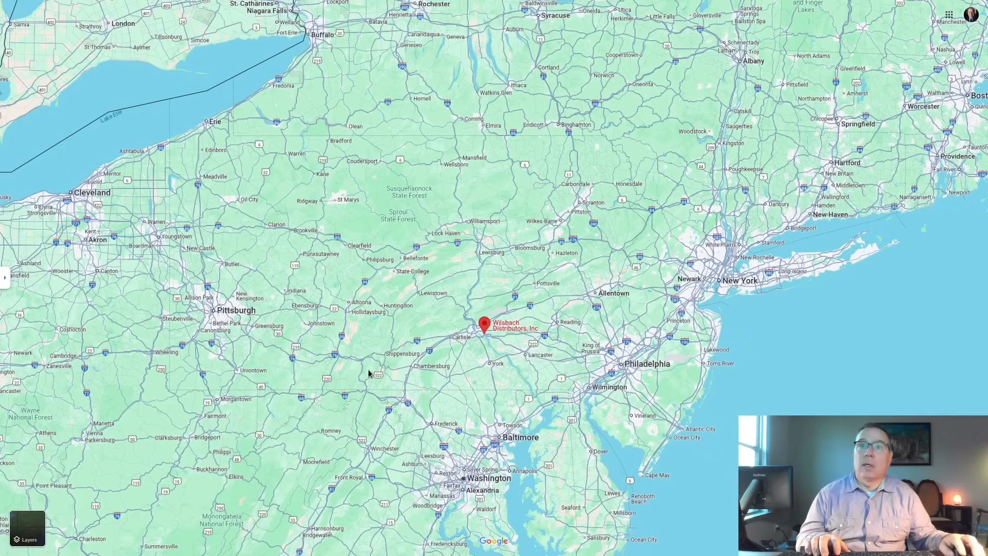
mouse_move(588, 334)
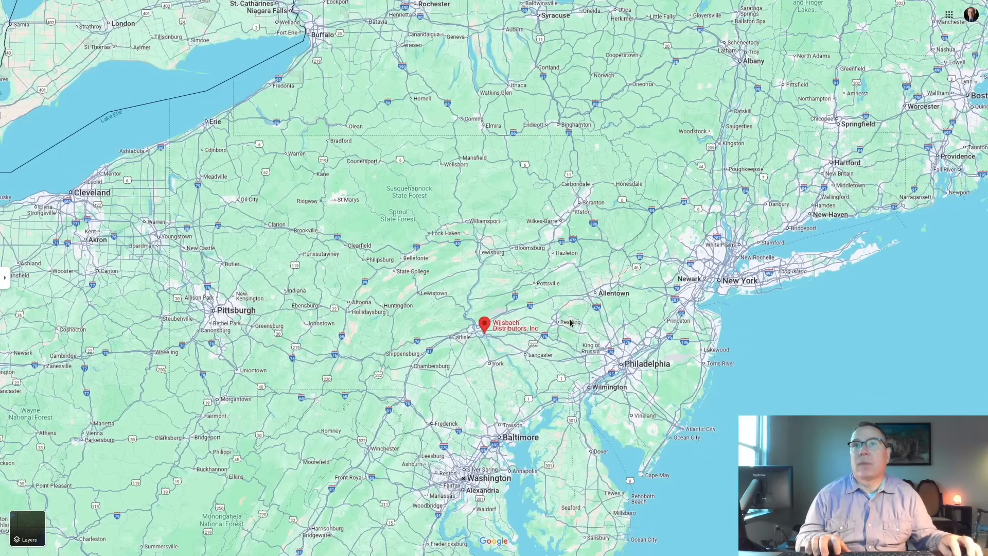
mouse_move(460, 364)
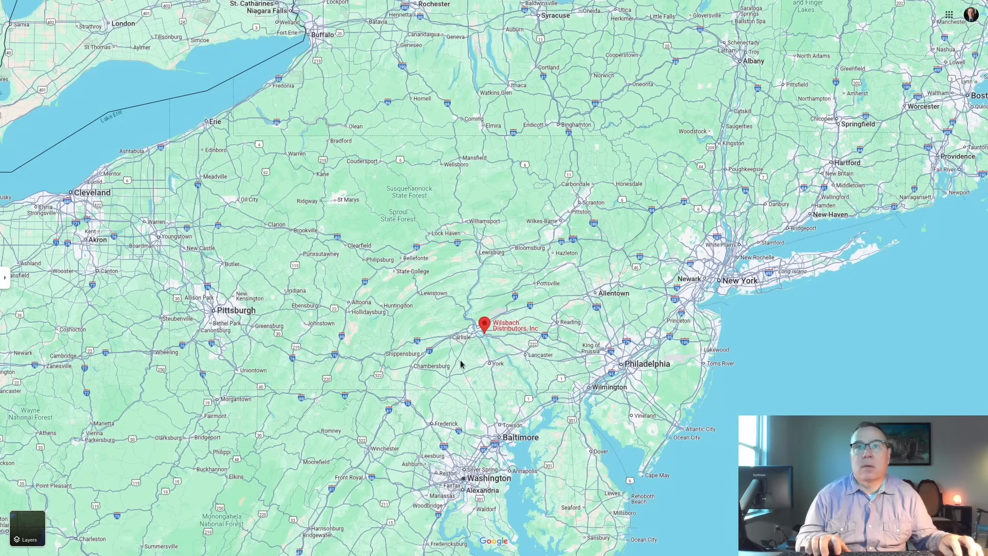
mouse_move(485, 343)
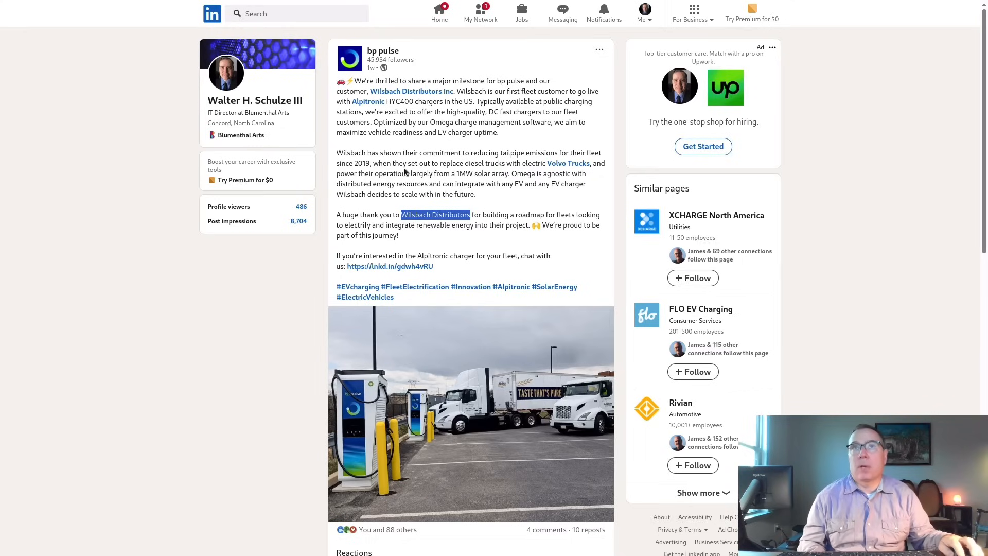
mouse_move(496, 172)
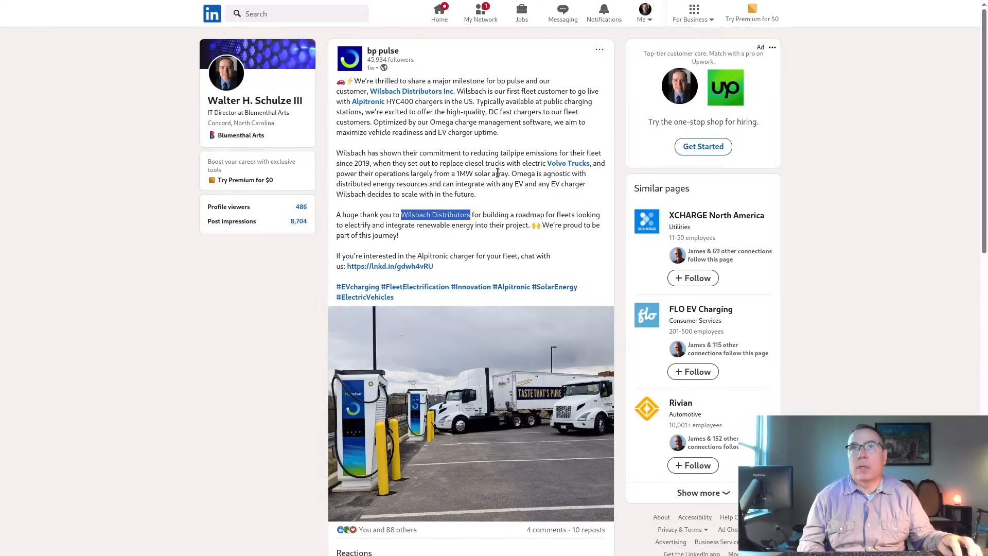
mouse_move(593, 183)
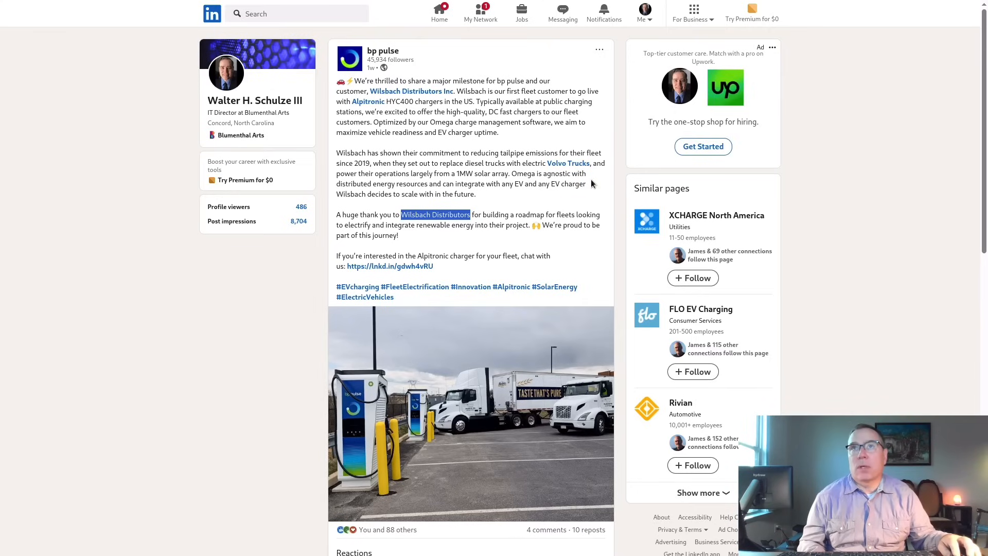
mouse_move(493, 207)
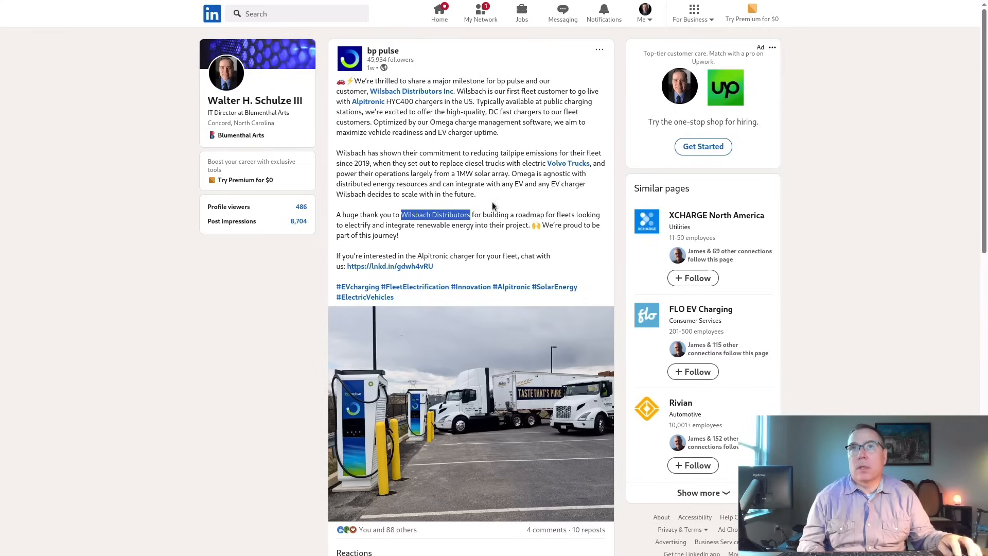
mouse_move(484, 198)
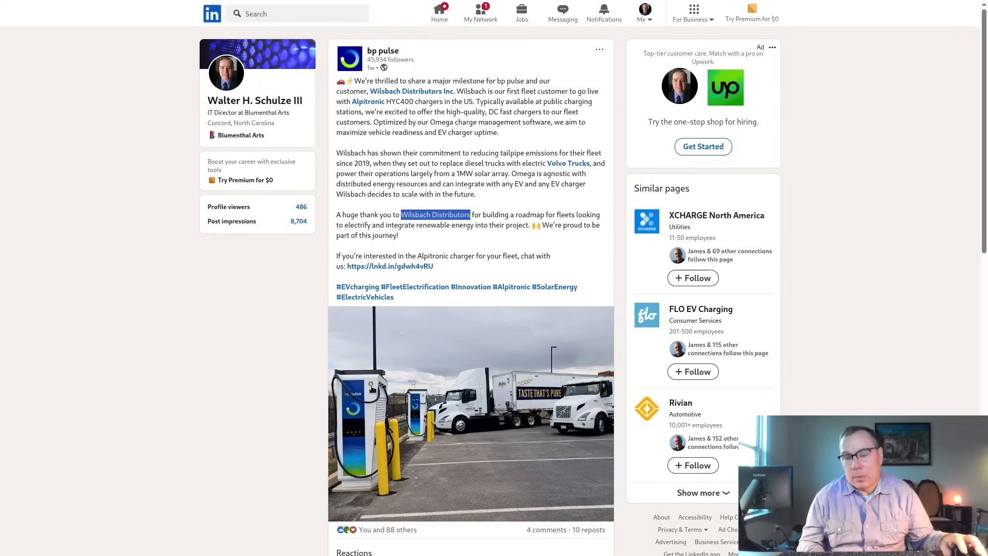
mouse_move(375, 406)
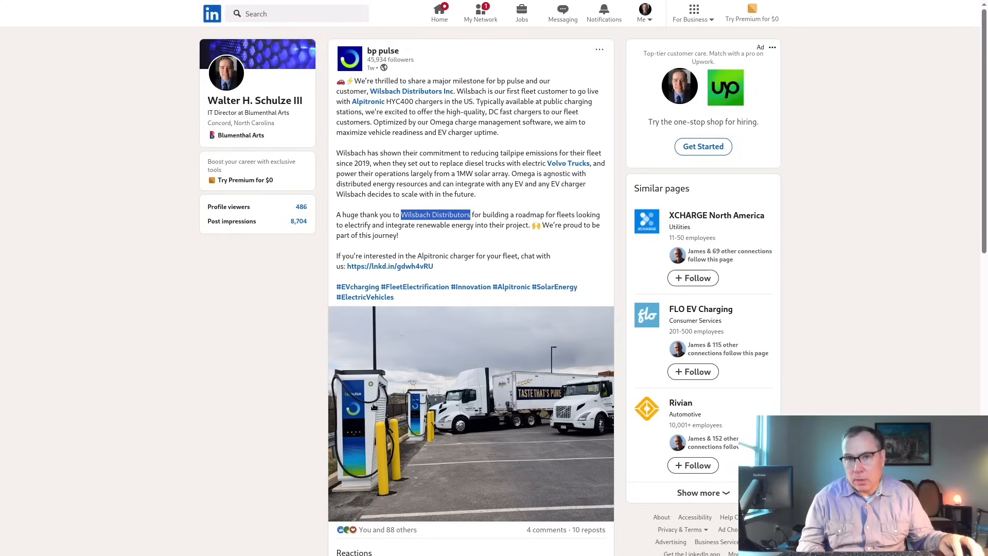
mouse_move(363, 463)
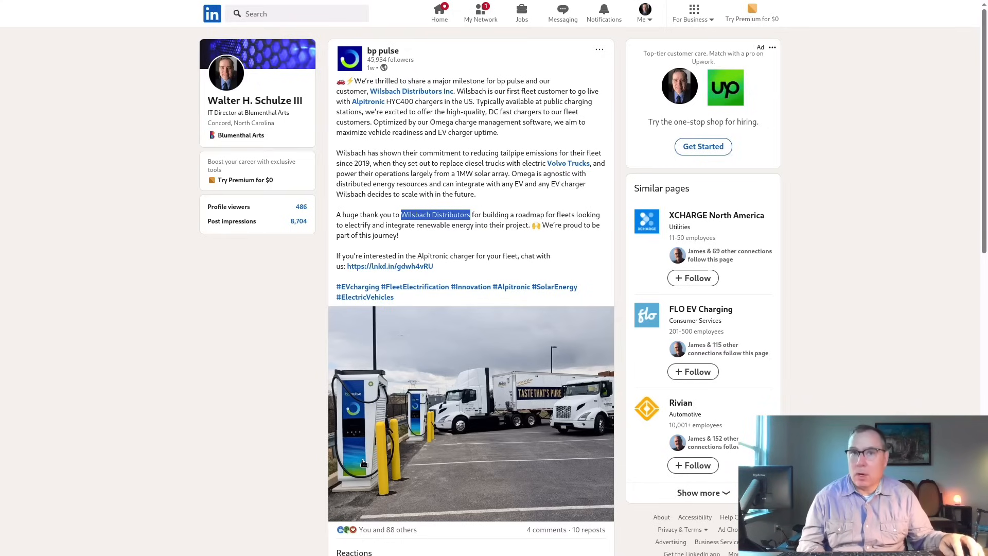
mouse_move(356, 394)
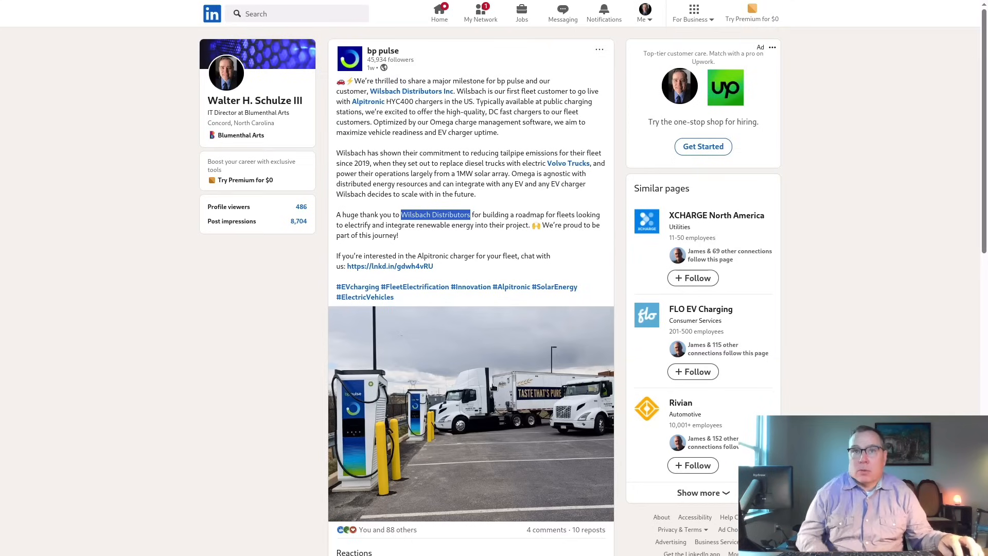
mouse_move(487, 382)
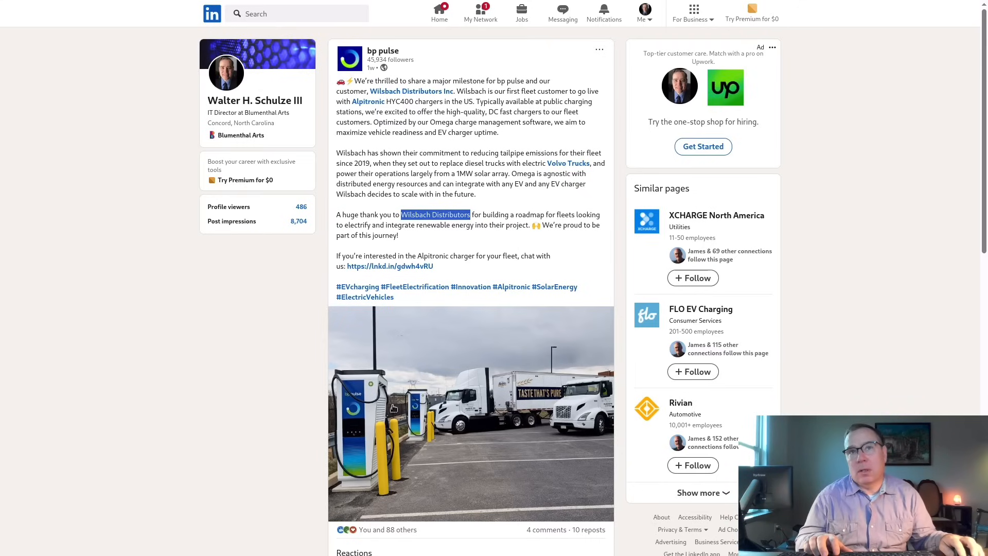
key(Super)
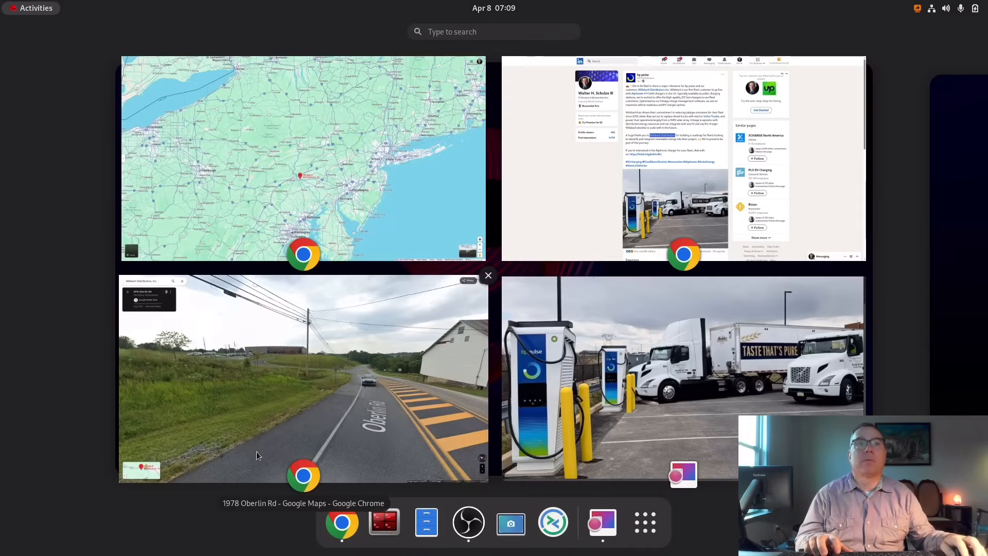
mouse_move(238, 417)
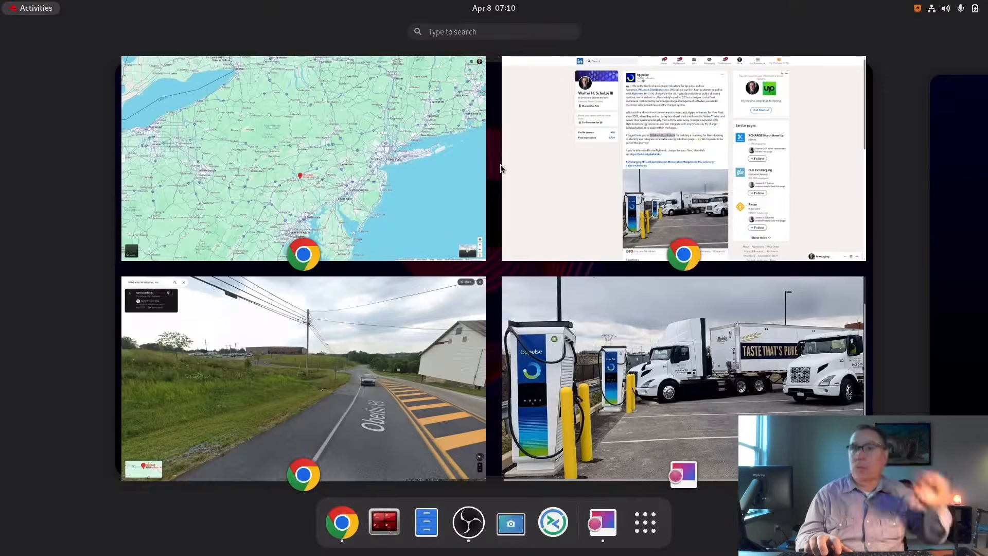
click(303, 377)
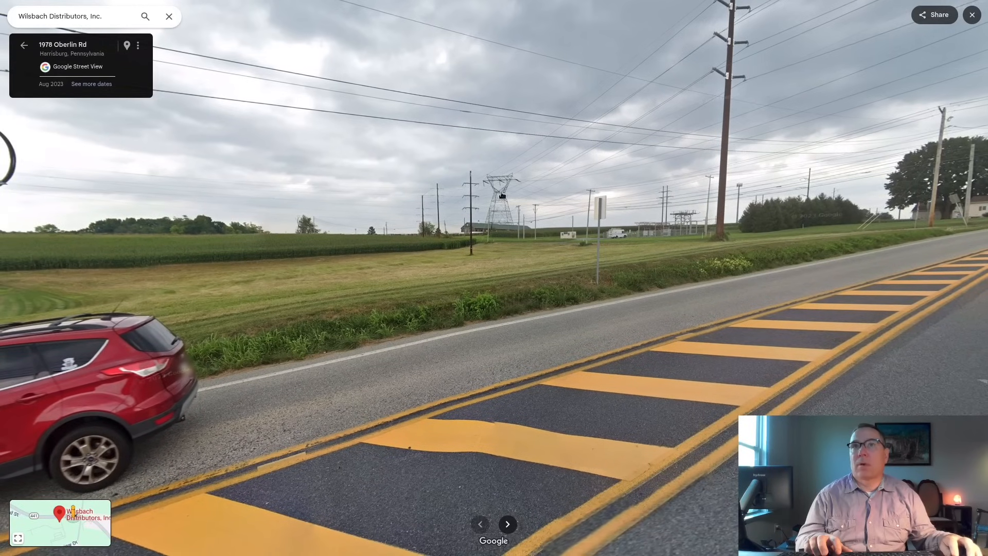
mouse_move(502, 231)
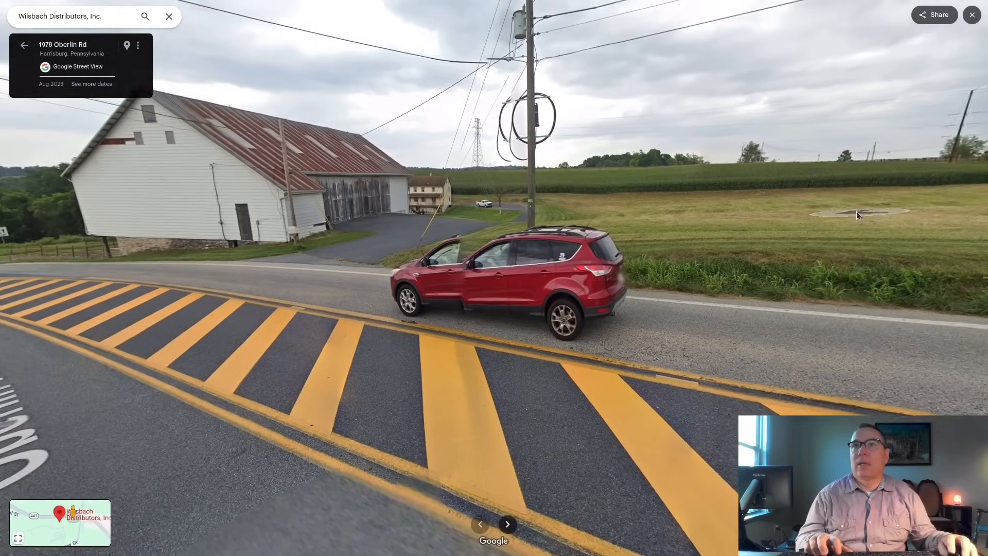
Advance two steps forward along Oberlin Rd toward the Wilsbach Distributors site.
click(857, 214)
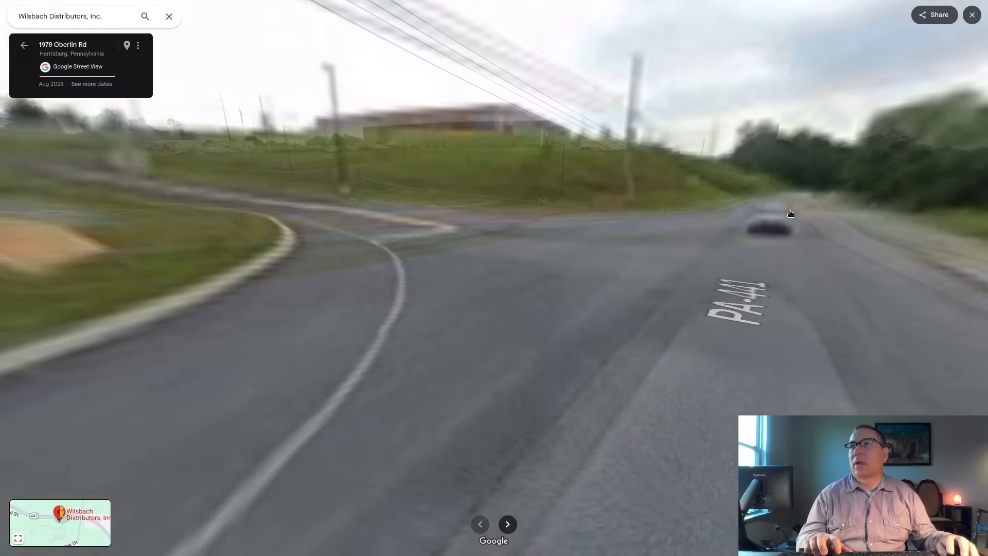
click(791, 213)
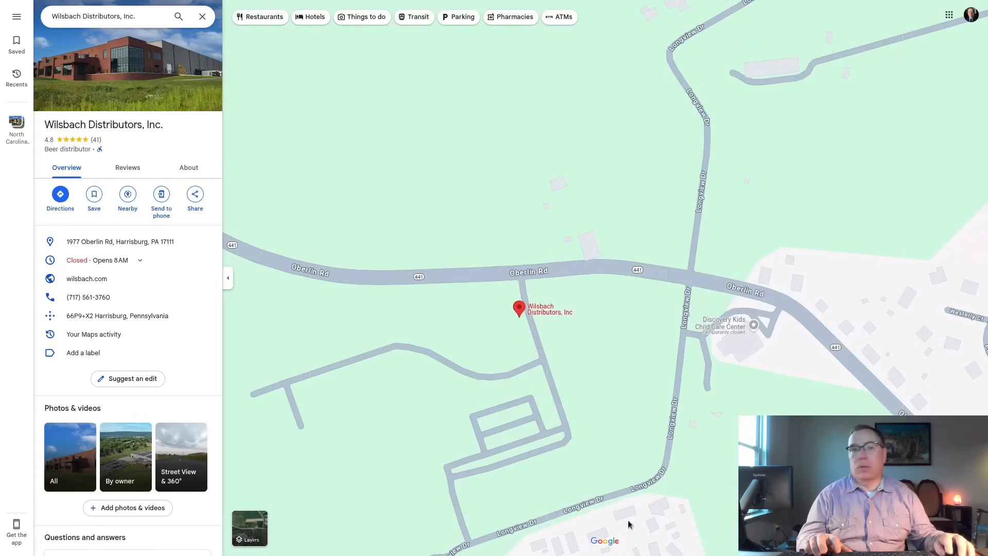
Switch the map of the Oberlin Rd site to satellite imagery via the Layers thumbnail.
click(249, 528)
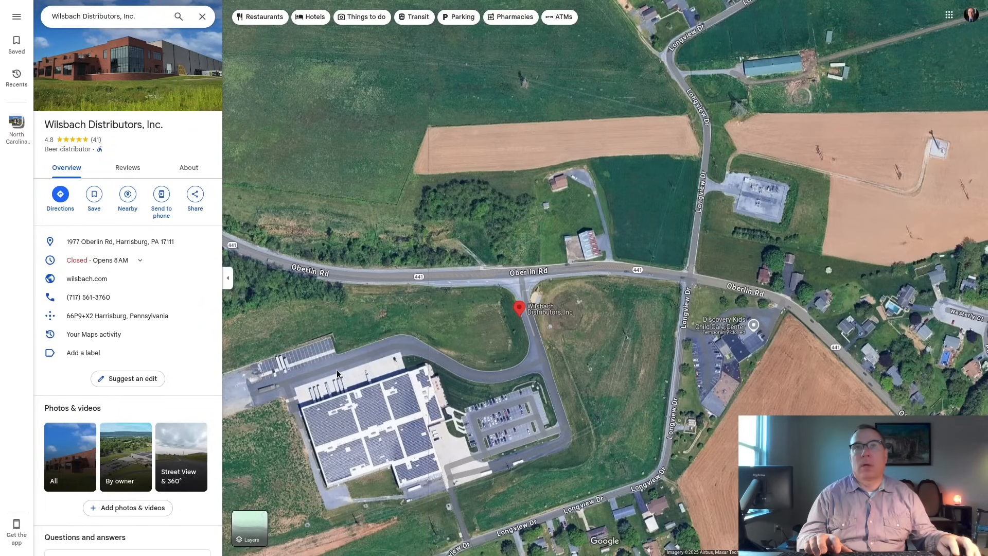
mouse_move(337, 371)
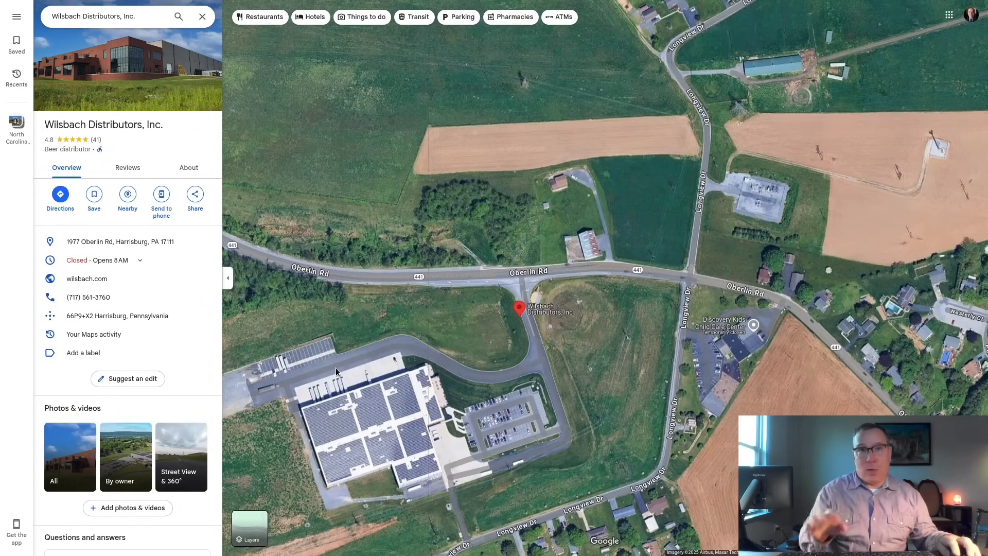
mouse_move(428, 460)
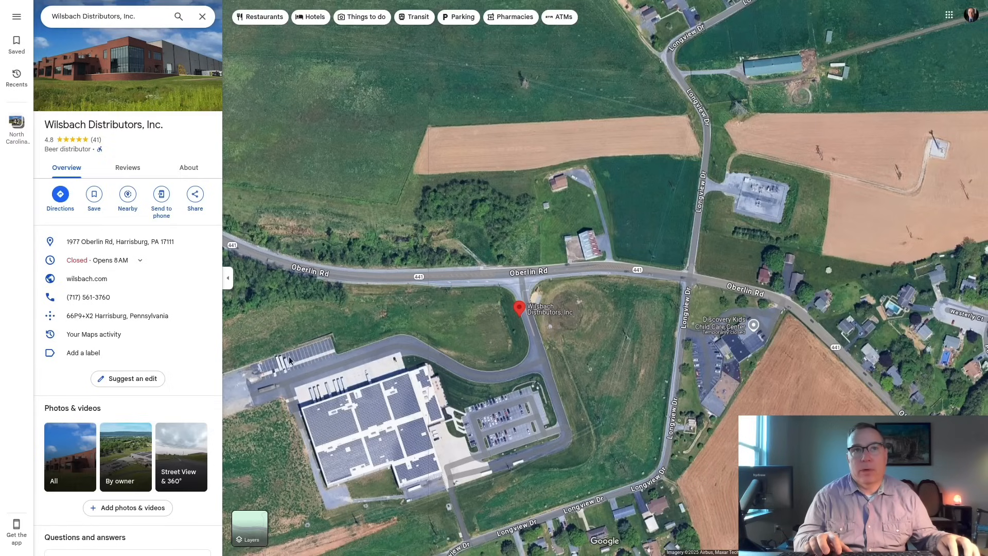
mouse_move(515, 236)
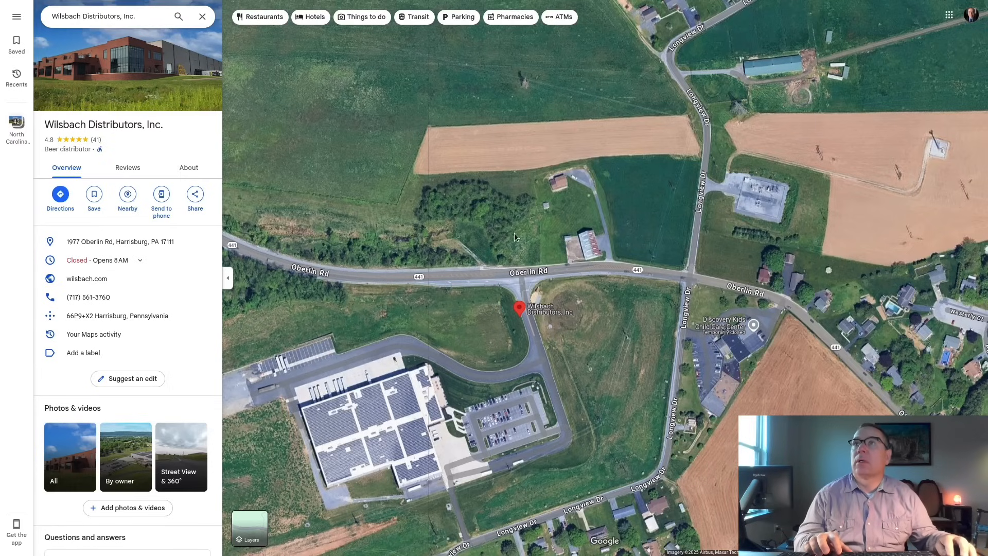